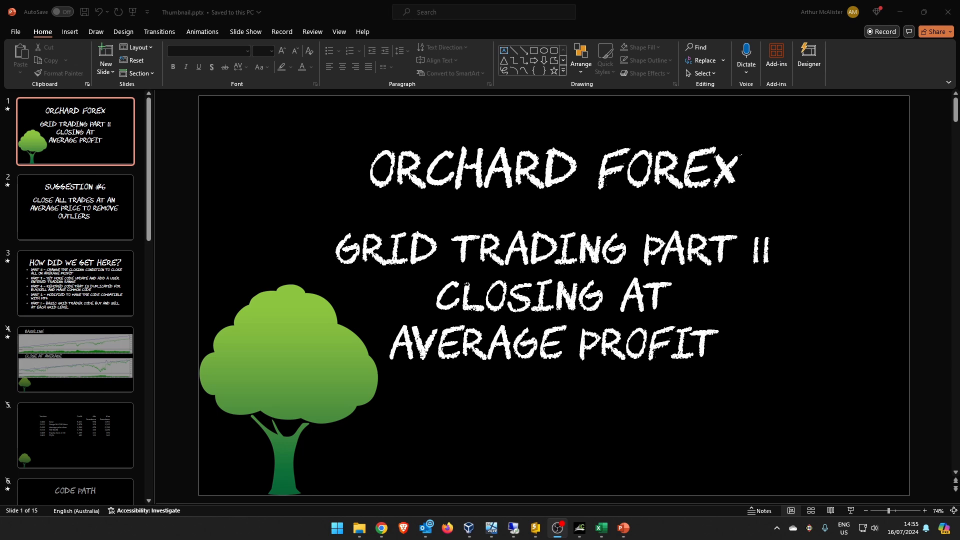
- Leave the PowerPoint title slides for MetaEditor with GridTrader.mq5 open
left_click(159, 530)
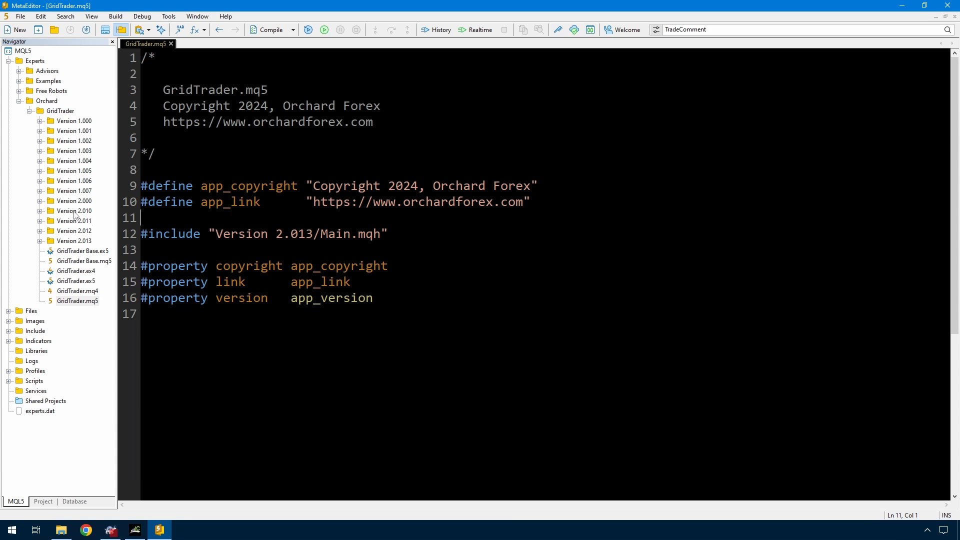
- Create the Version 2.020 folder and add a 'v2.020 Added close on average profit' history line to Main.mqh
left_click(74, 210)
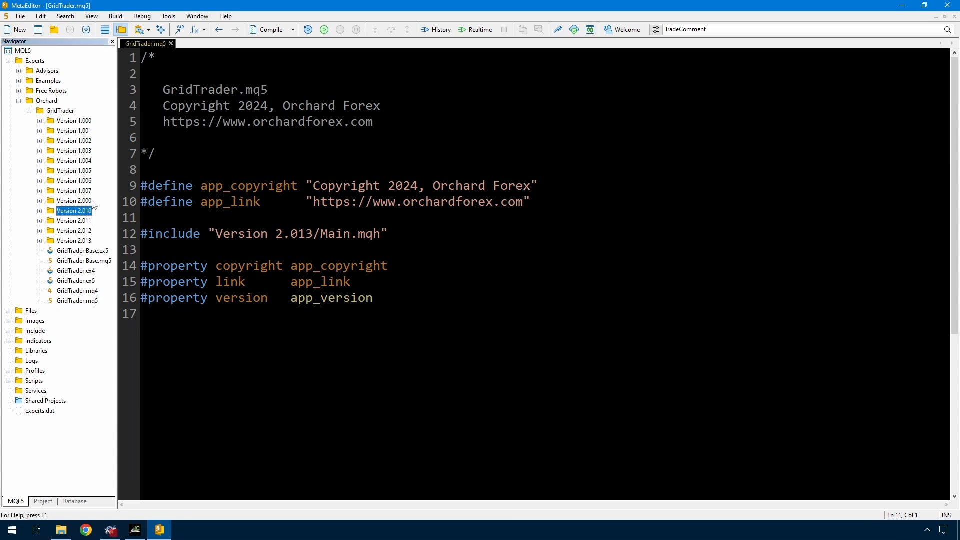
left_click(74, 201)
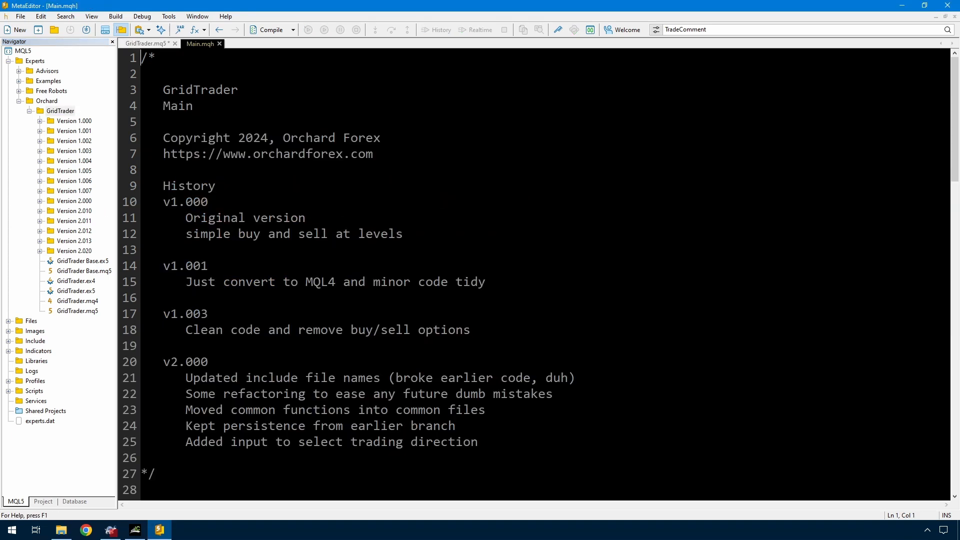
scroll("down", 3)
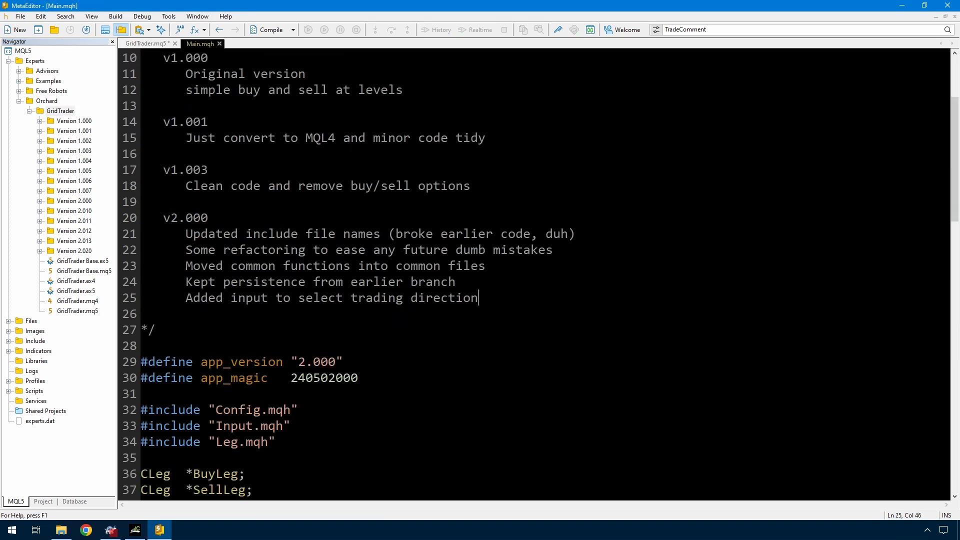
type("v2.020")
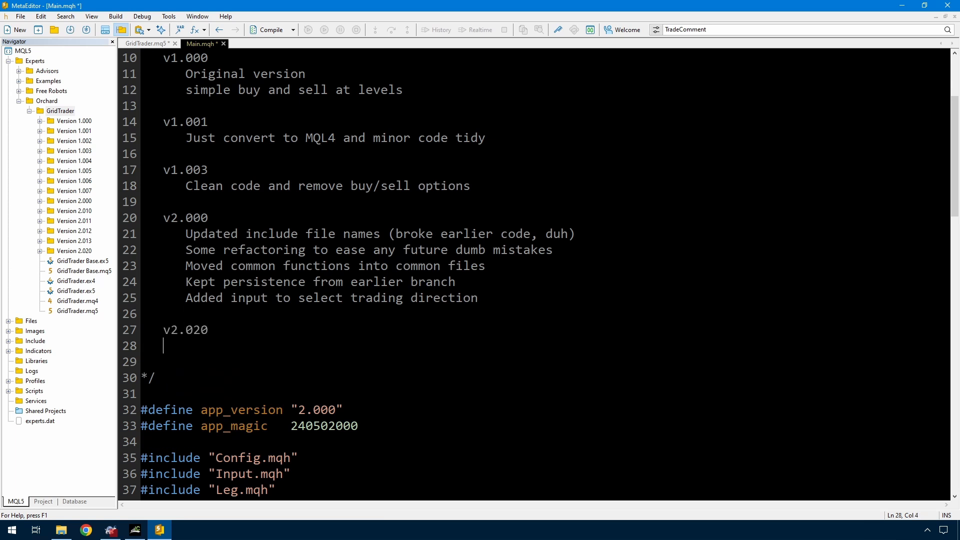
type("Added close on average profit")
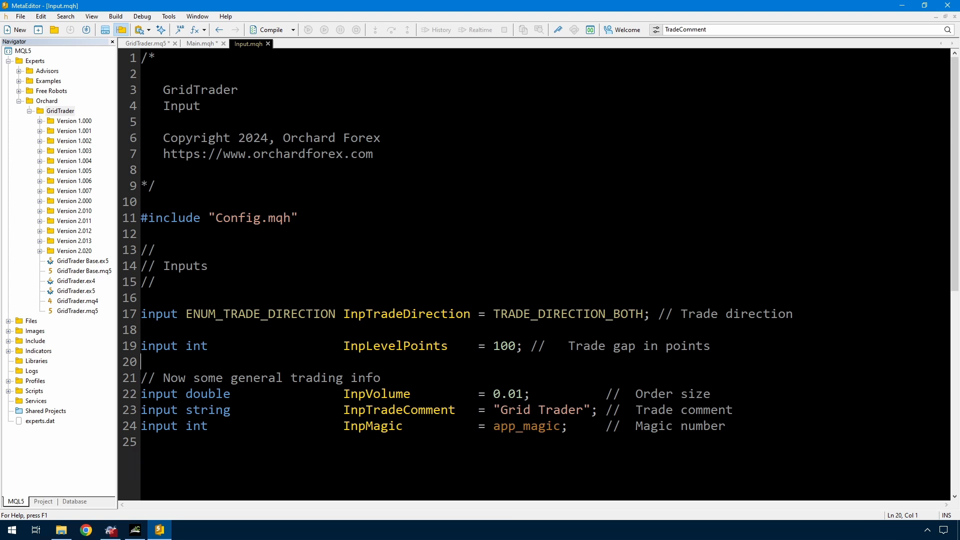
- Declare input double InpAverageProfit = 10.0 (profit per lot in deposit currency), then go to Leg.mqh
type("input double")
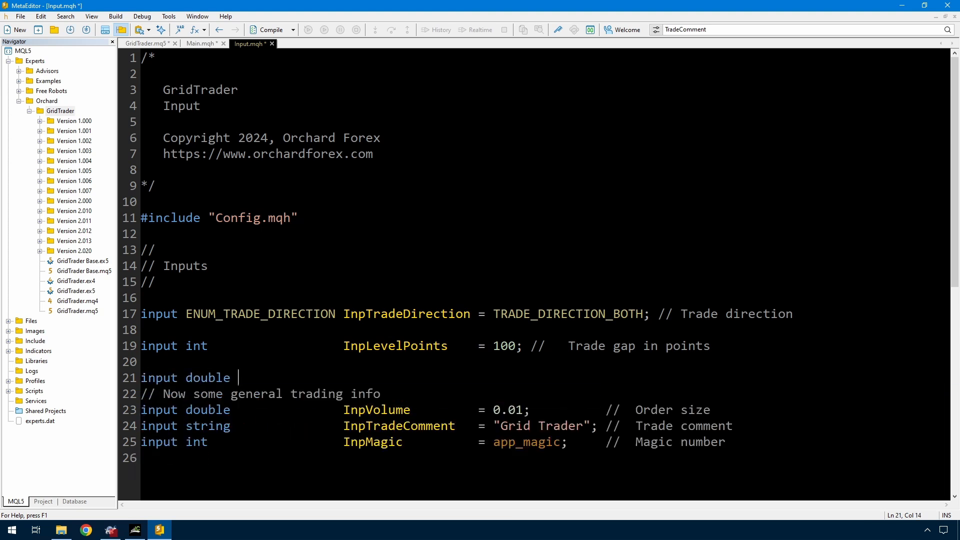
type("InpAverageProfit = 10.0; // Average profit per lot in")
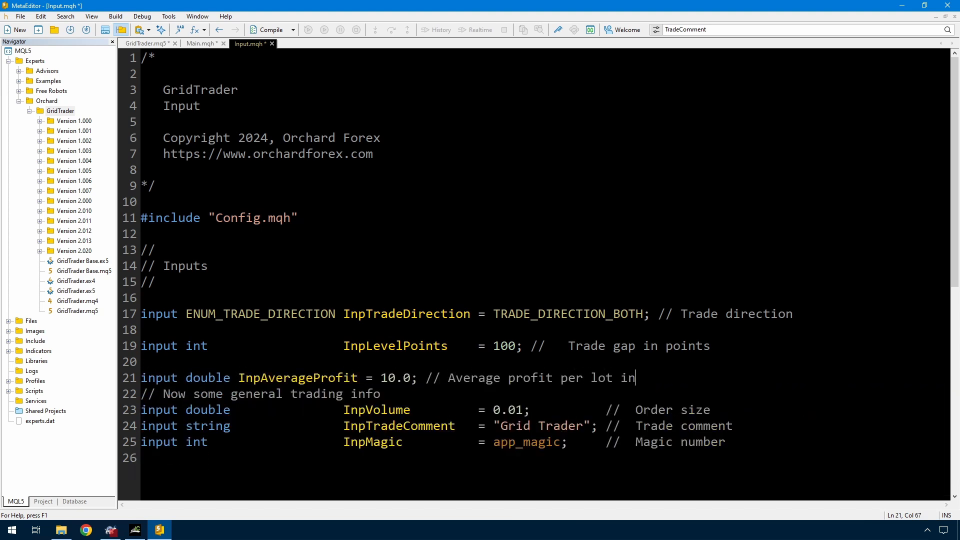
type("deposit currency")
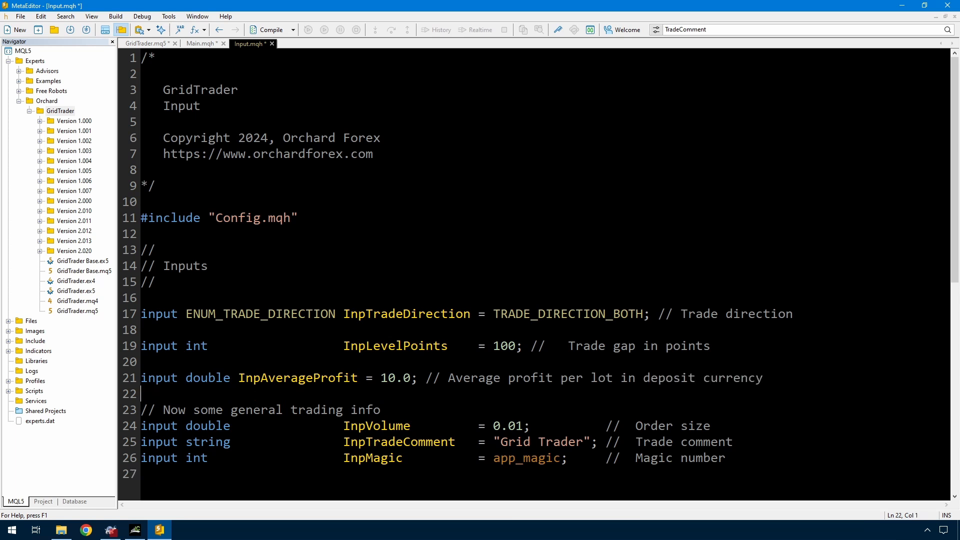
left_click(635, 378)
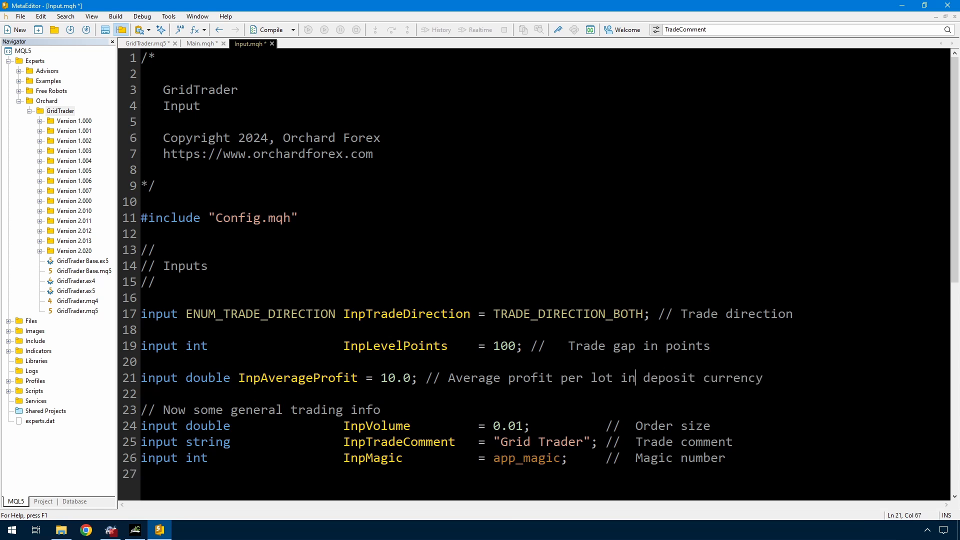
left_click_drag(643, 378, 763, 378)
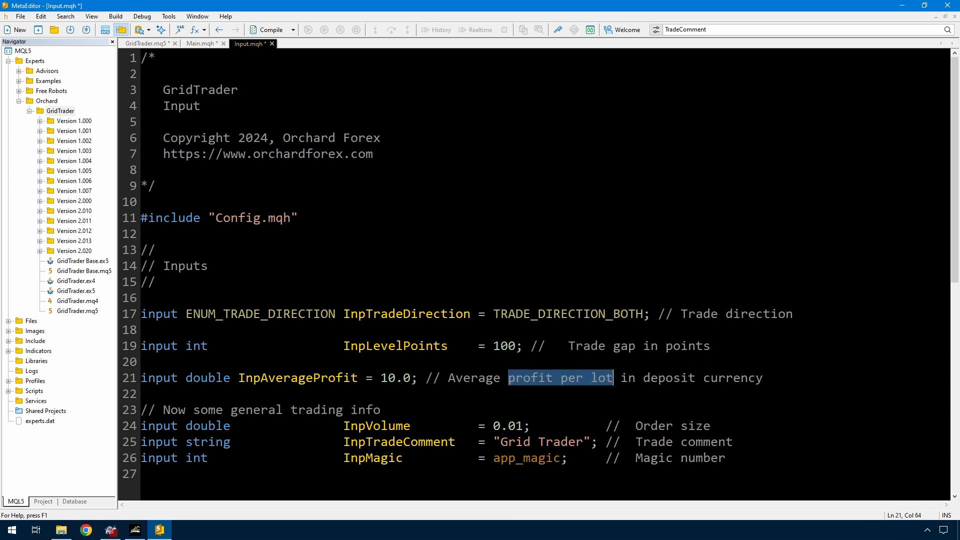
left_click(201, 44)
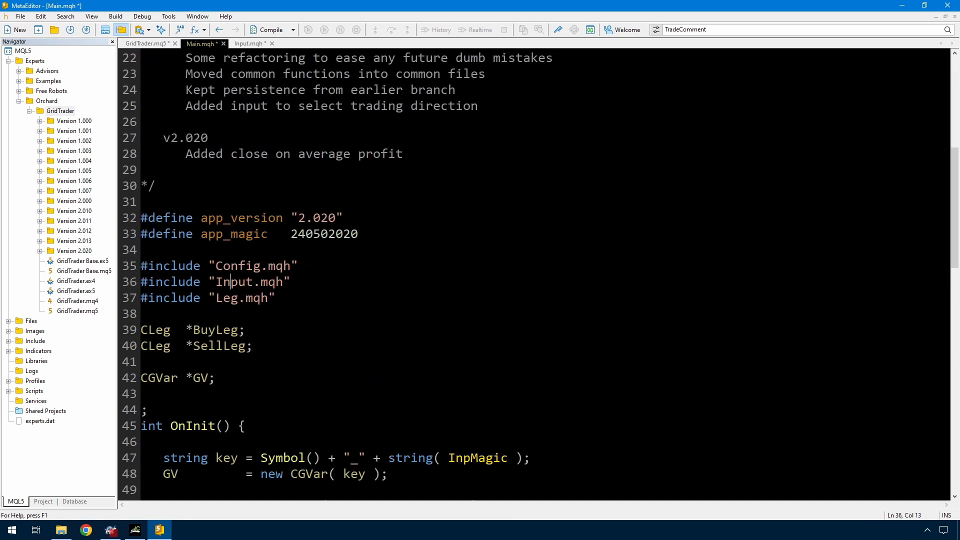
left_click(228, 298)
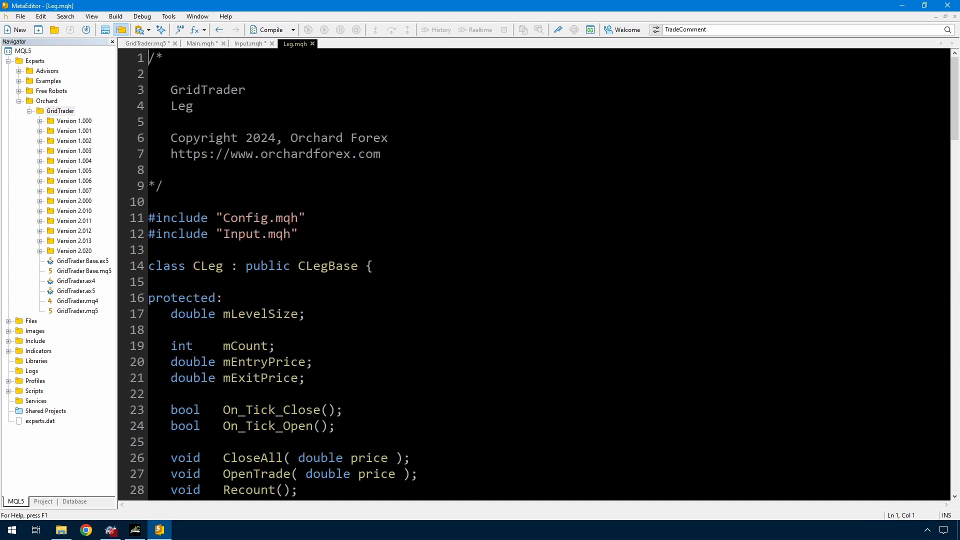
- Add double members mProfitOpen and mVolumeOpen to CLeg after mExitPrice
left_click(305, 377)
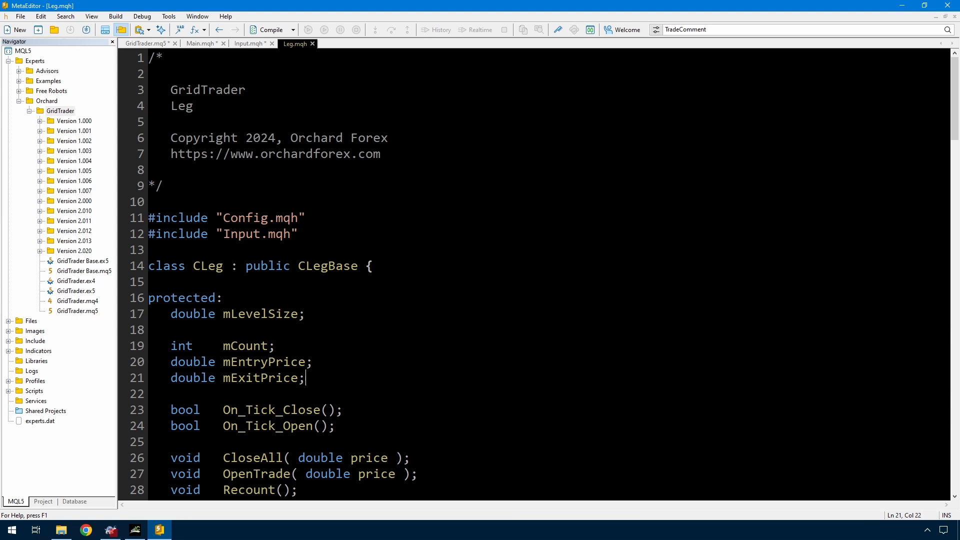
type("double")
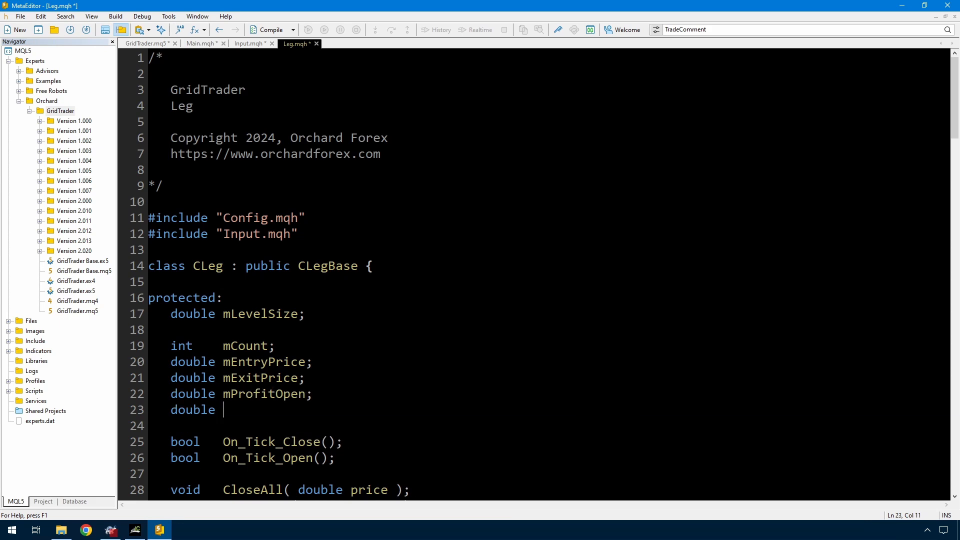
type("mVolumeOpen")
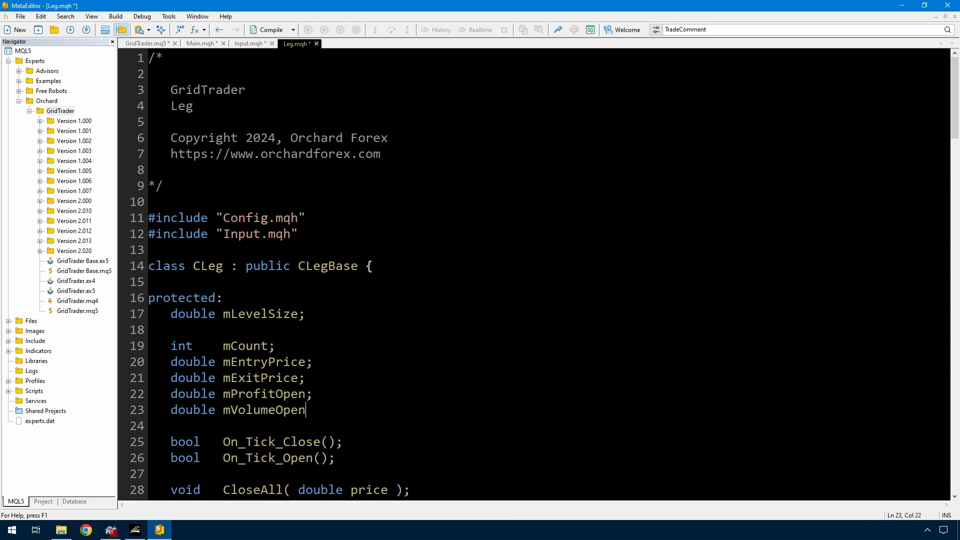
scroll("down", 3)
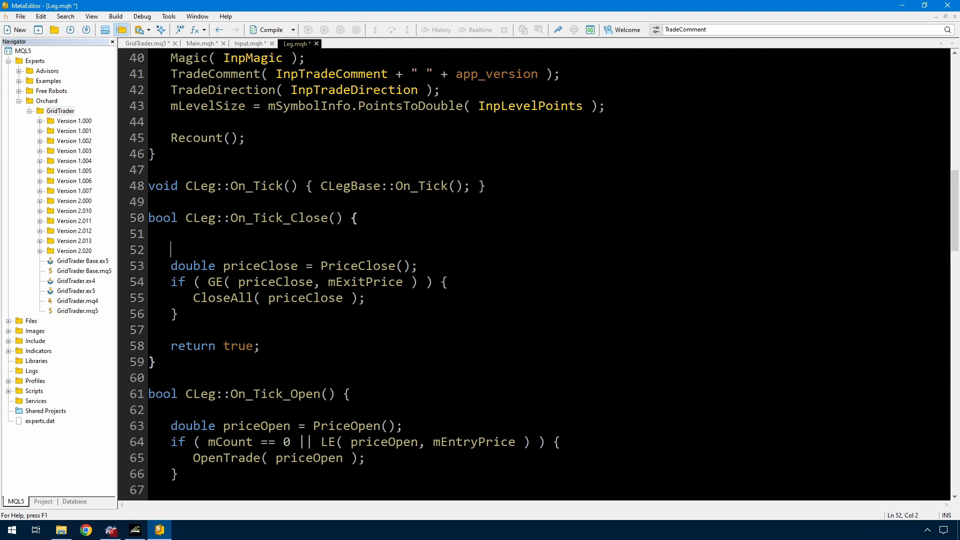
- Begin On_Tick_Close with Recount(); and a comment noting more efficient ways exist
type("Recount(); //")
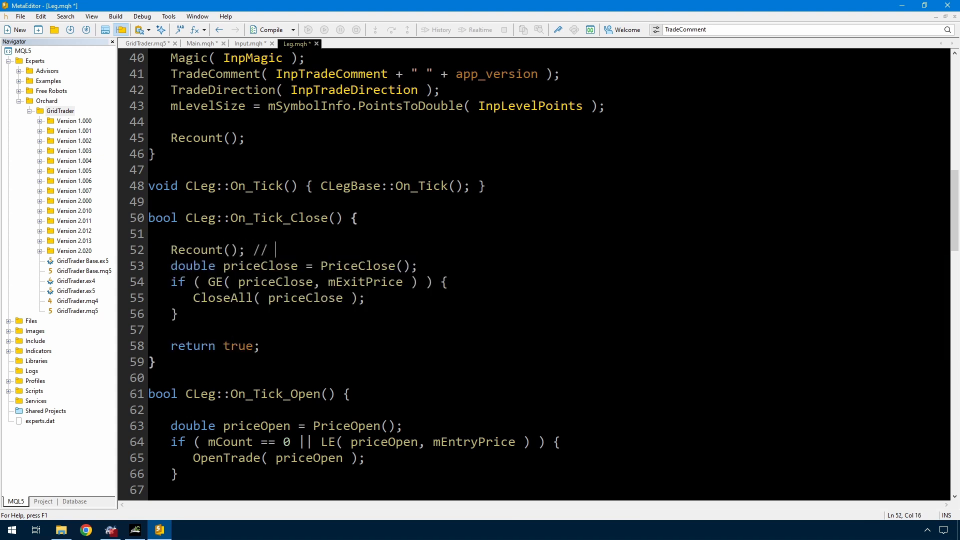
type("There are more efficient ways to do this but this will get a result ...")
type("// Software development is a 2 step process, remember?")
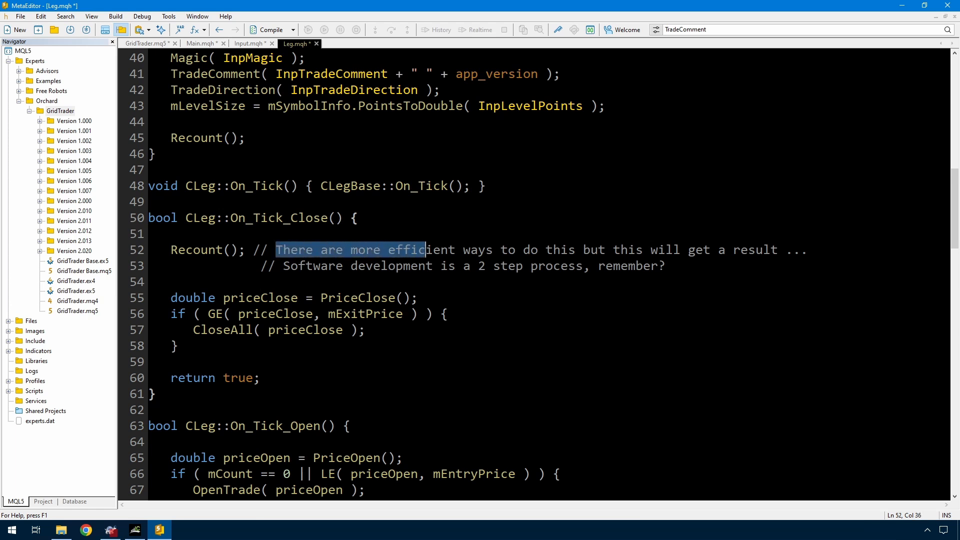
left_click(200, 250)
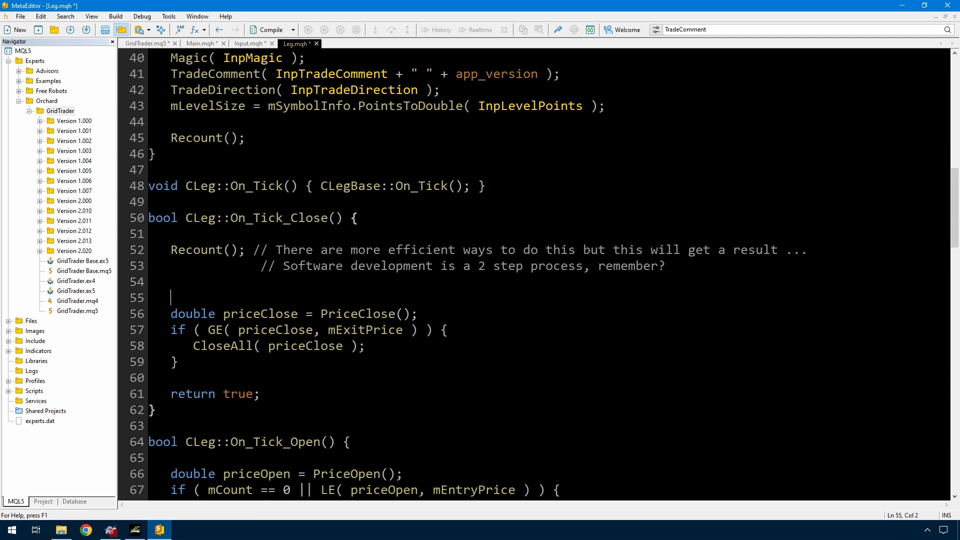
- Compute minimumProfit = InpAverageProfit * mVolumeOpen and close when mProfitOpen >= minimumProfit
type("double minimumProfit =")
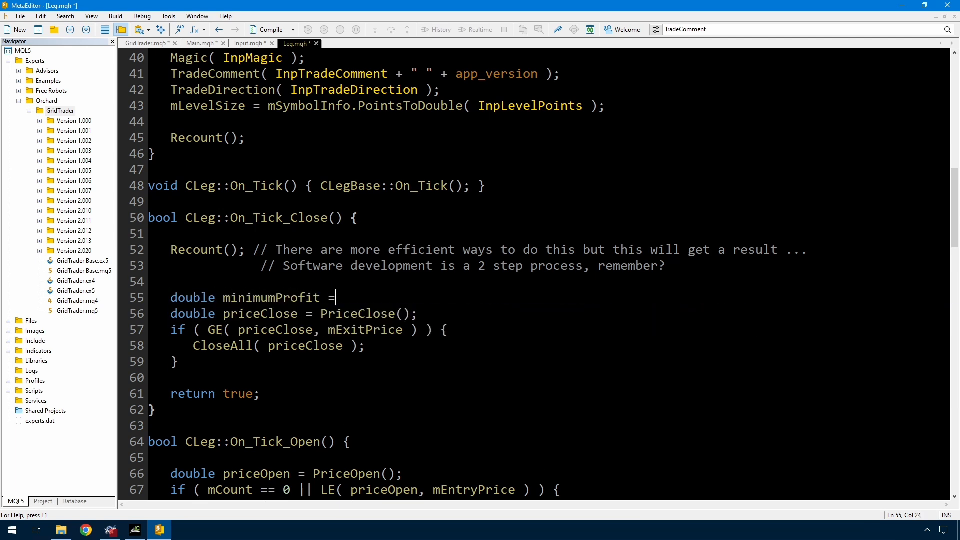
type("( InpAverage")
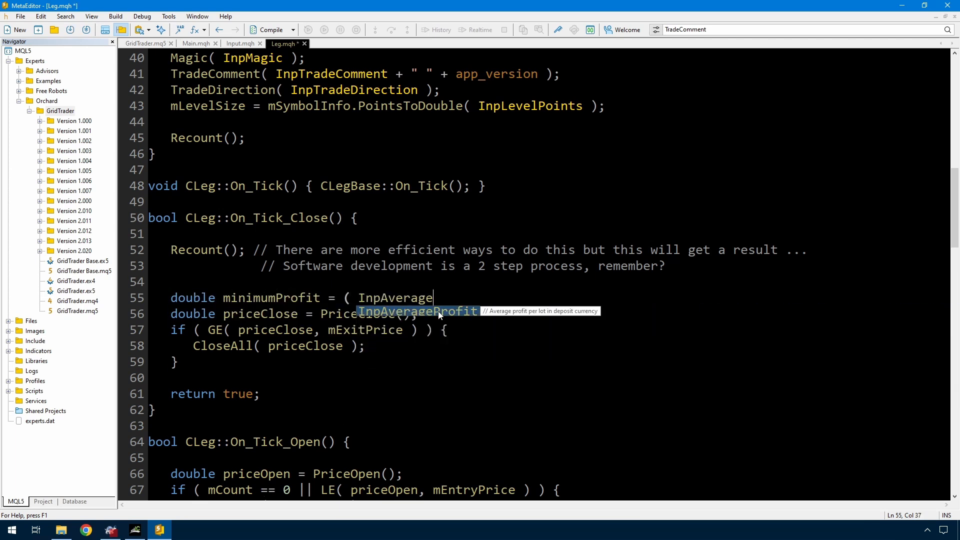
type("Profit * mVolumeOpen );")
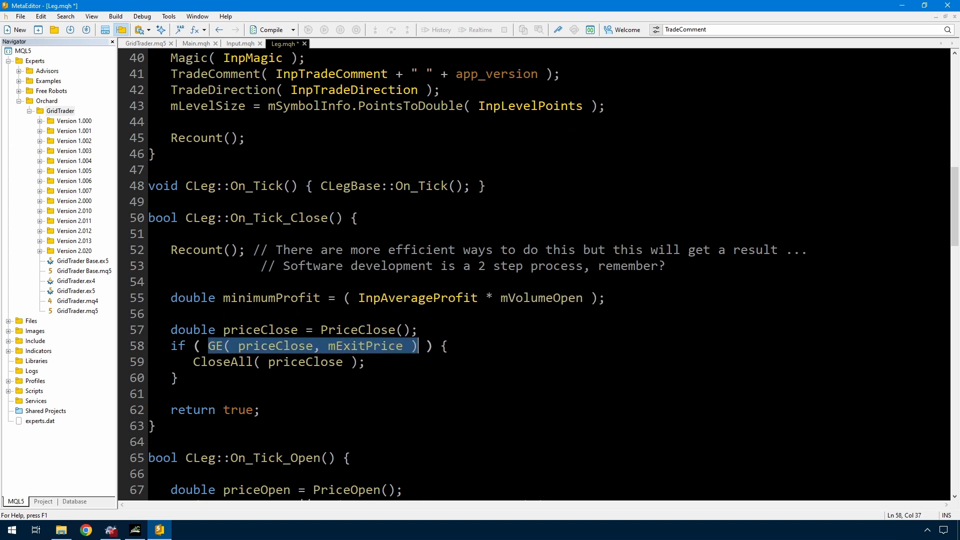
type("mProfitOpen  ) {")
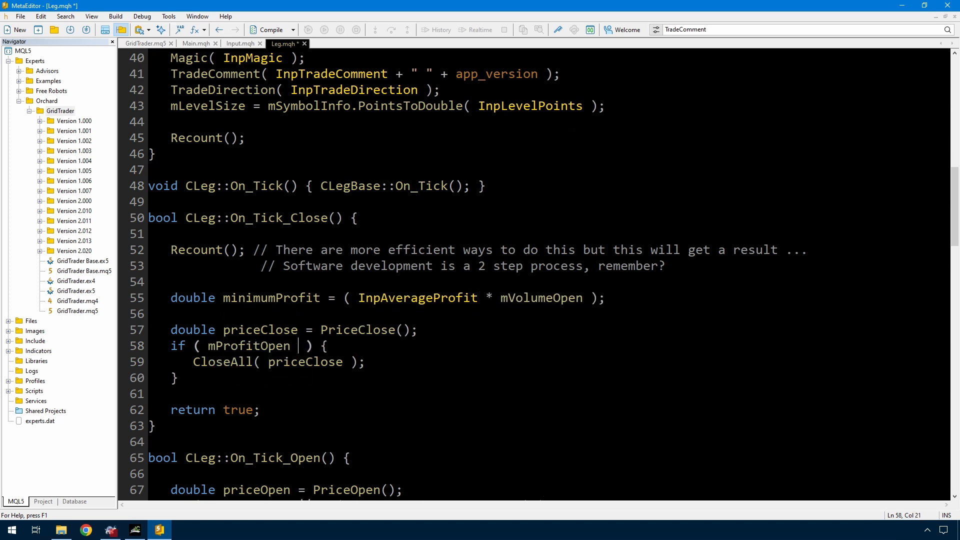
type(">= minimumProfit")
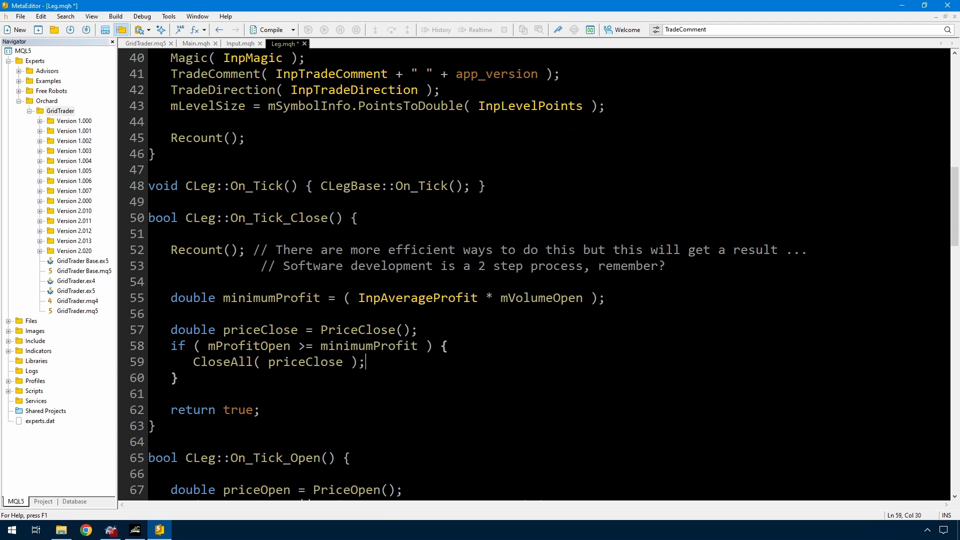
- Highlight InpAverageProfit, mVolumeOpen, Recount and minimumProfit in the new close logic
double_click(271, 297)
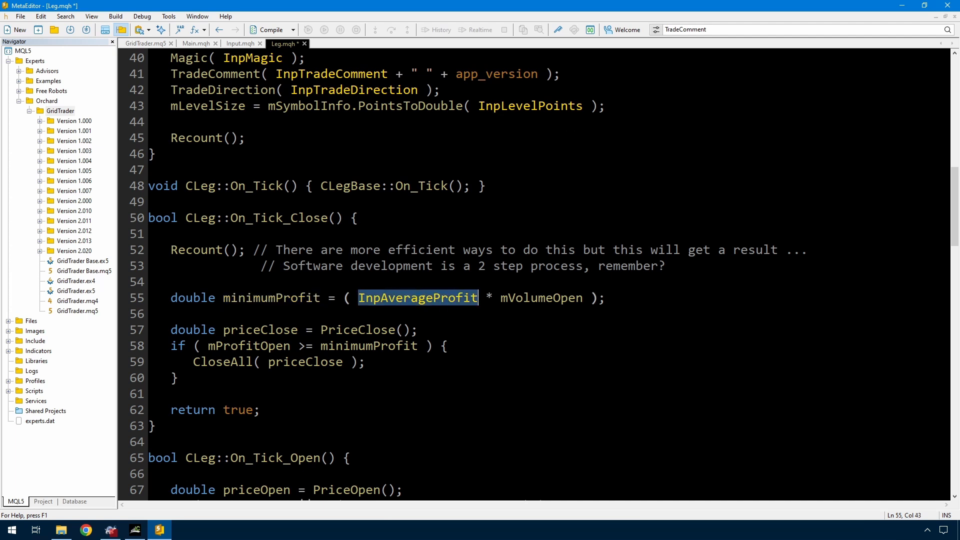
mouse_move(425, 304)
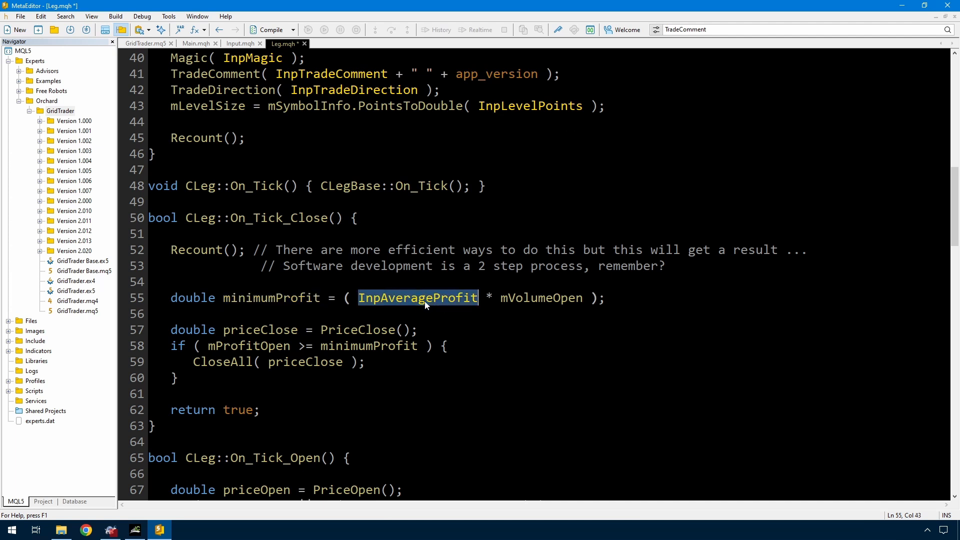
double_click(540, 297)
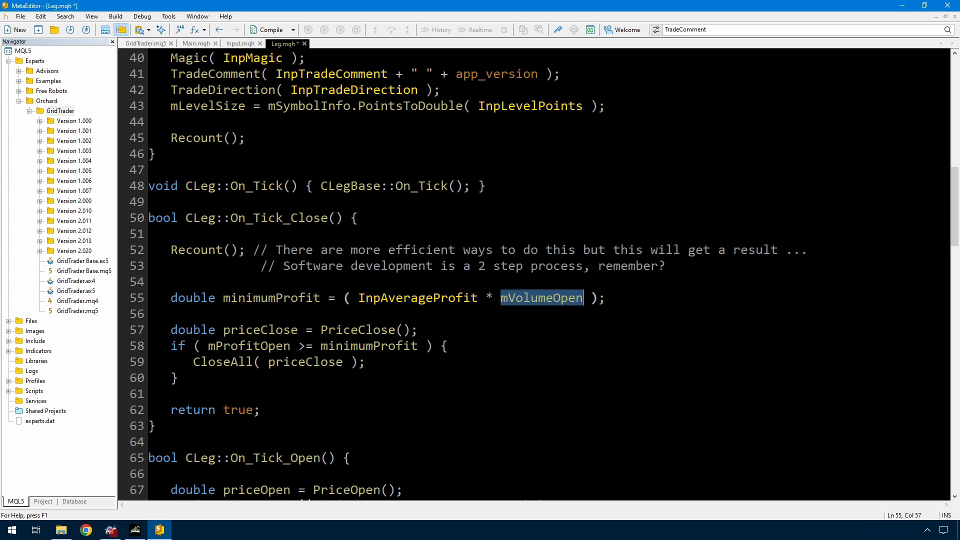
double_click(271, 298)
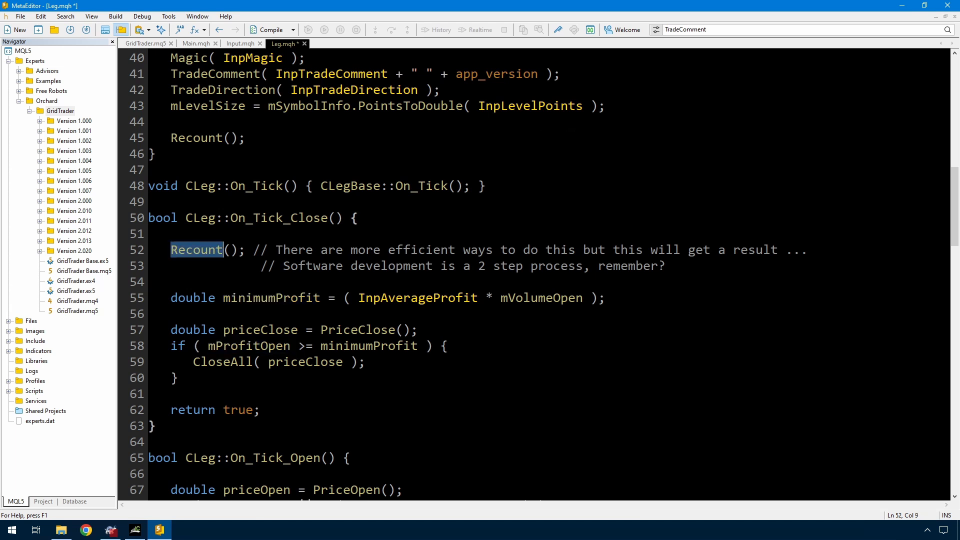
double_click(368, 345)
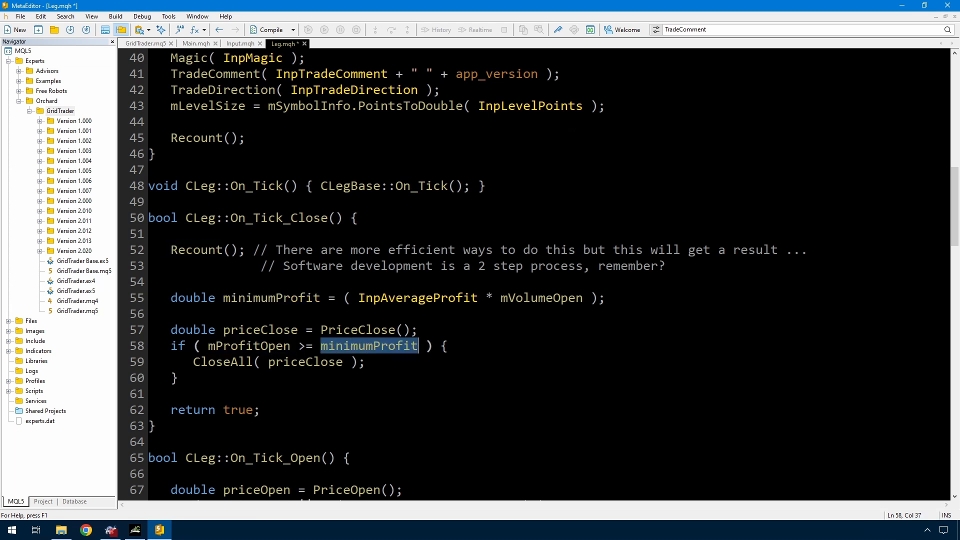
scroll("down", 3)
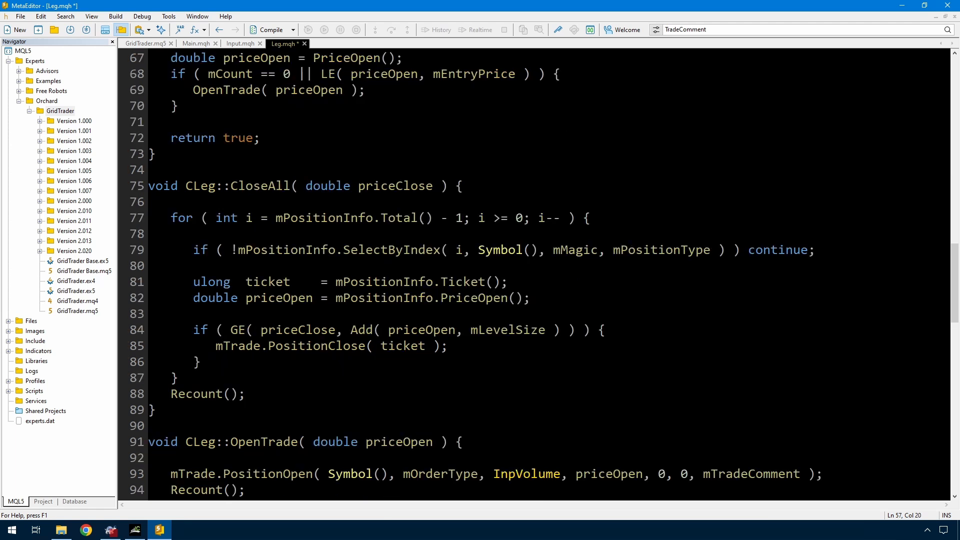
double_click(294, 329)
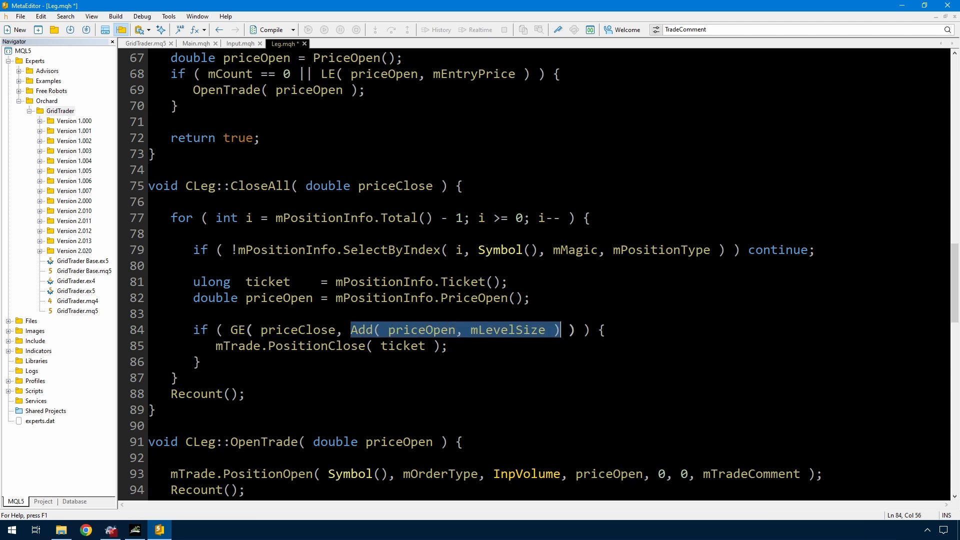
left_click(150, 330)
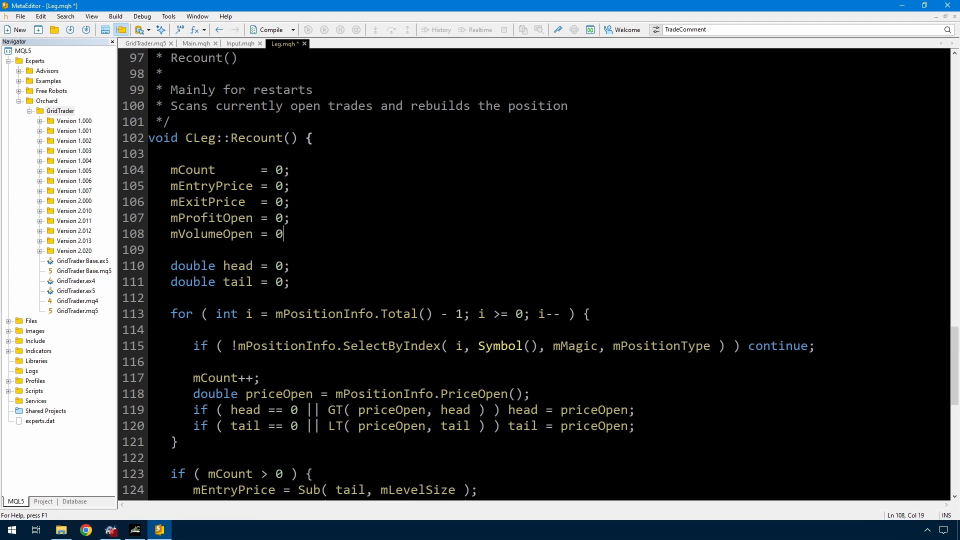
- In Recount's loop, add Profit, Commission and Swap to mProfitOpen and Volume to mVolumeOpen
double_click(212, 217)
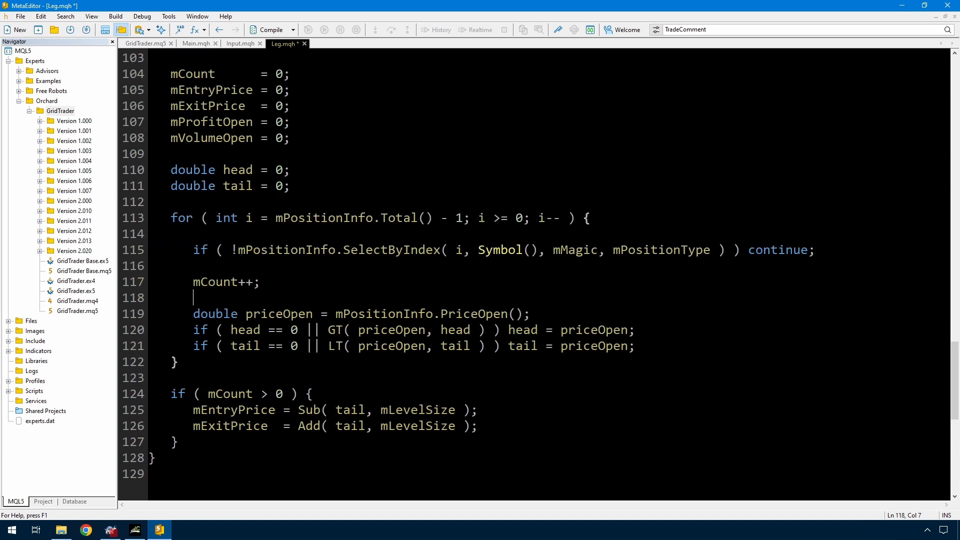
type("mProfitOpen += P")
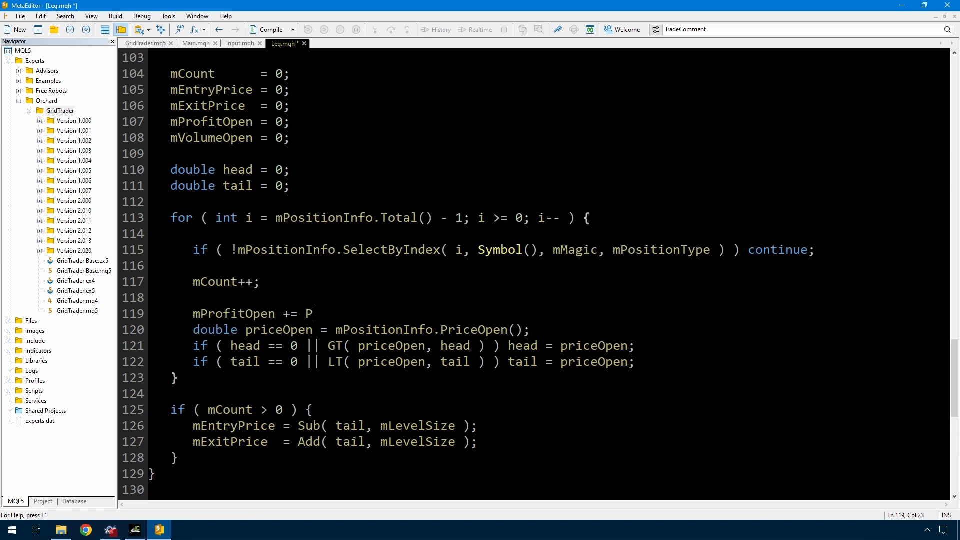
type("mPositionInfo.Profit();")
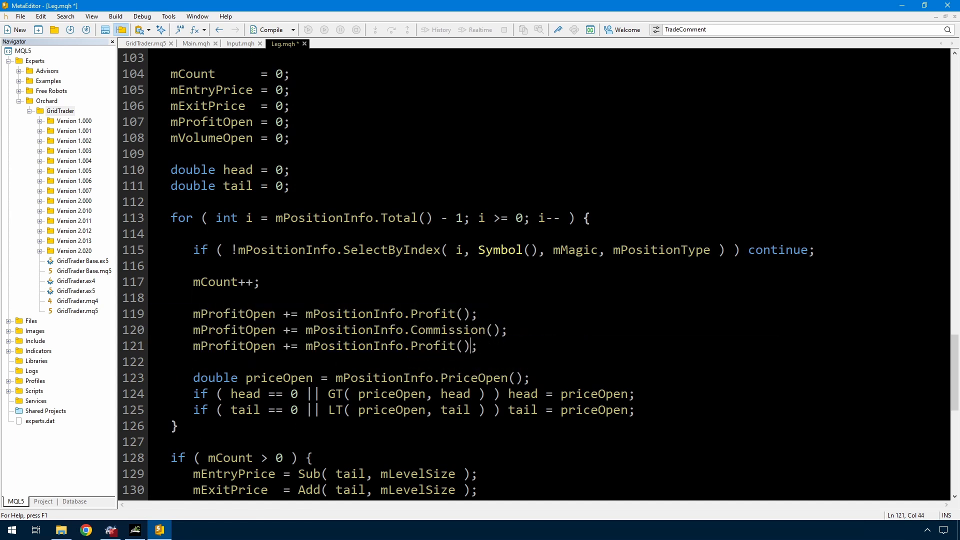
type("Swap")
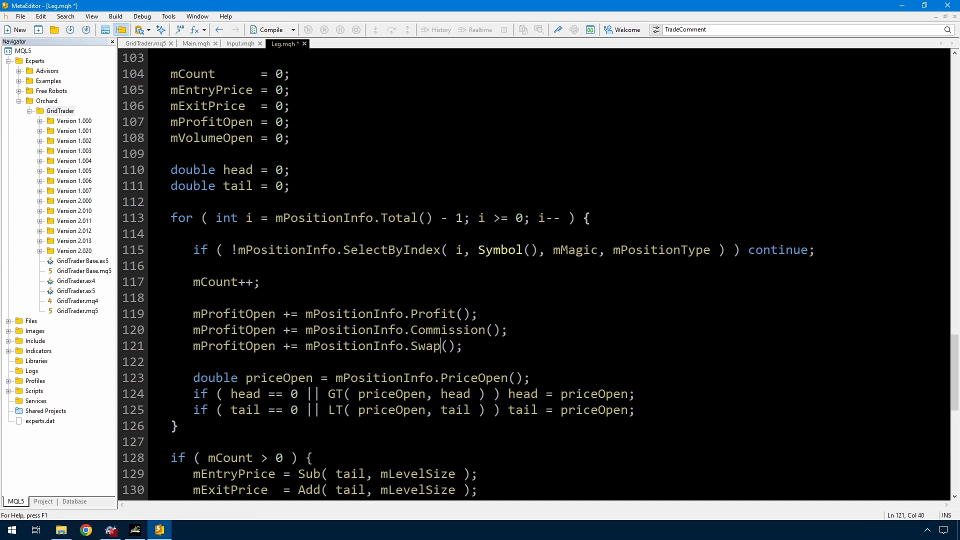
type("mVolumeOpen +=")
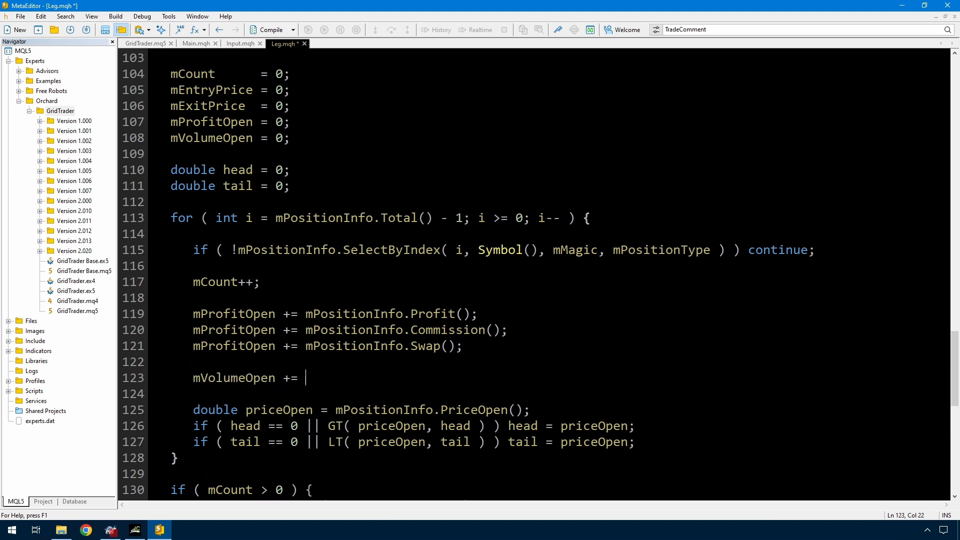
type("mPositionInfo.Volume()")
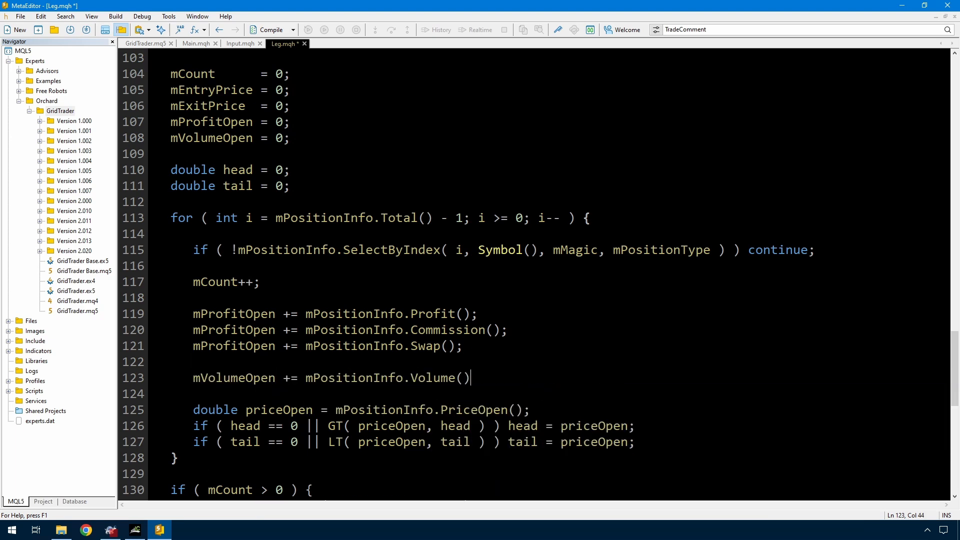
type(";")
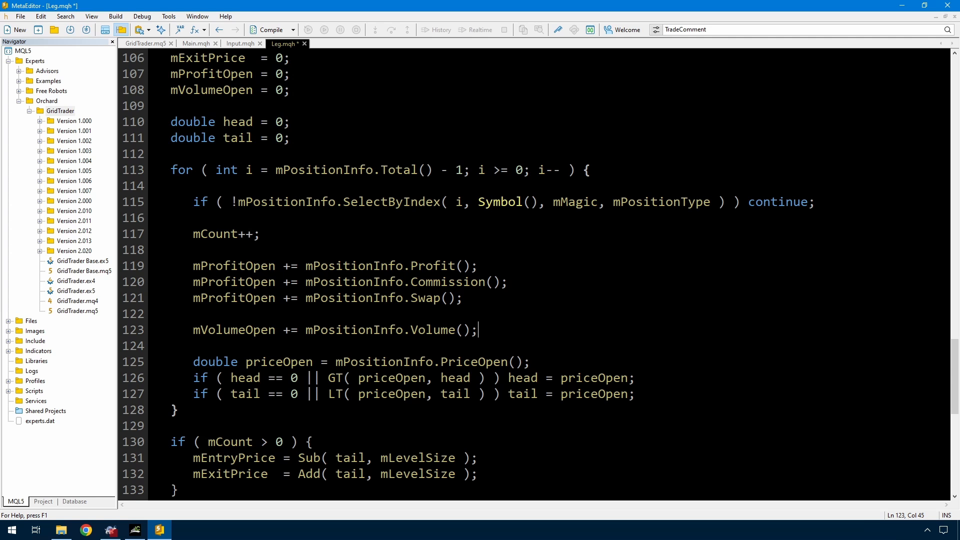
double_click(233, 265)
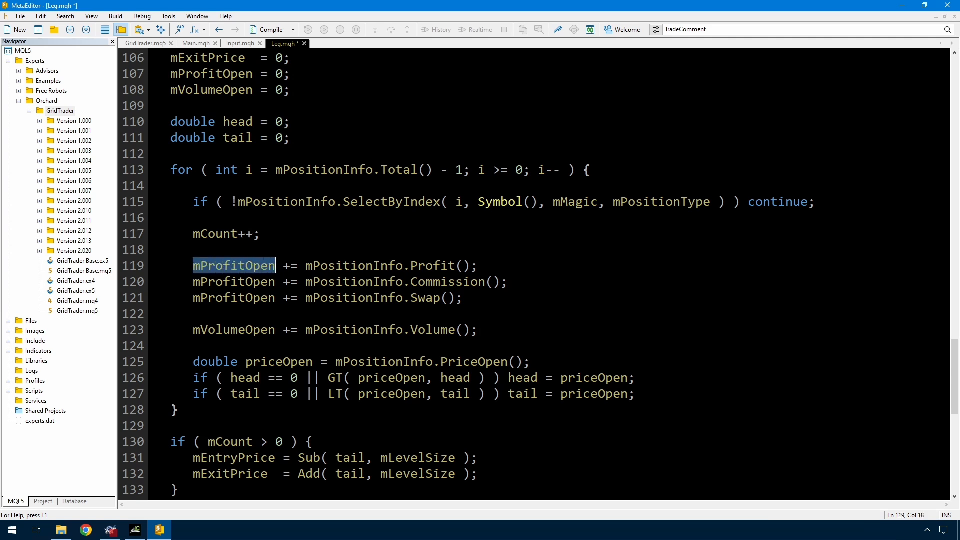
double_click(428, 265)
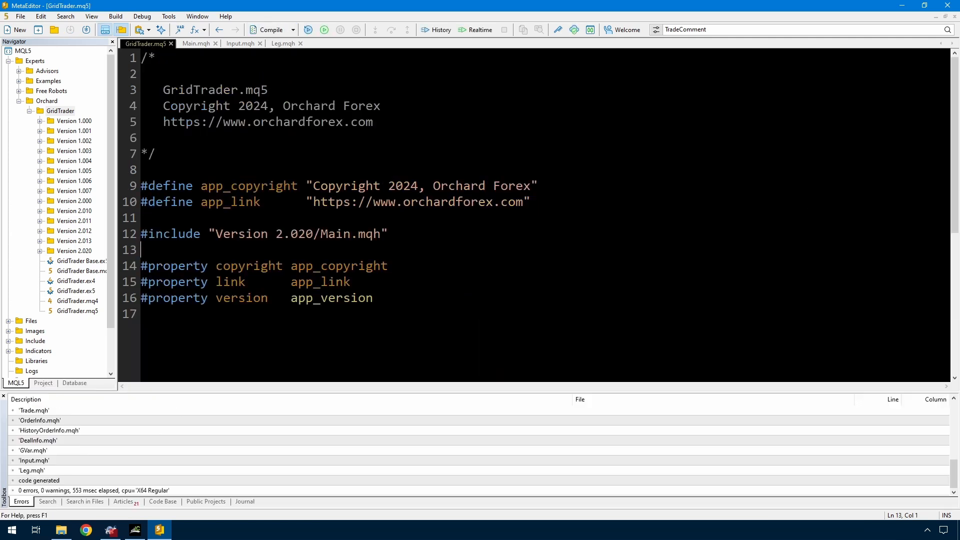
- Show GridTrader's inputs in MetaTrader 5's Strategy Tester and select the average profit per lot value
left_click(134, 529)
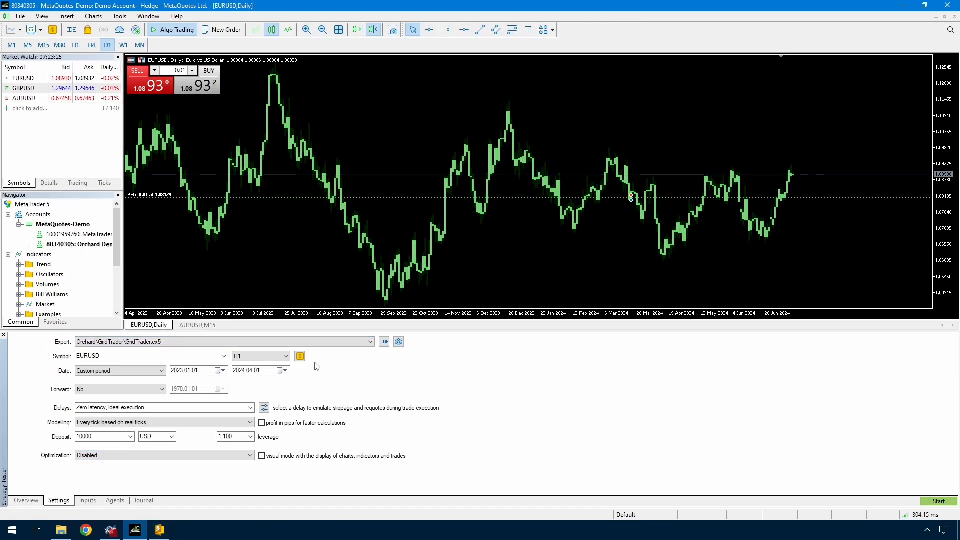
left_click(87, 499)
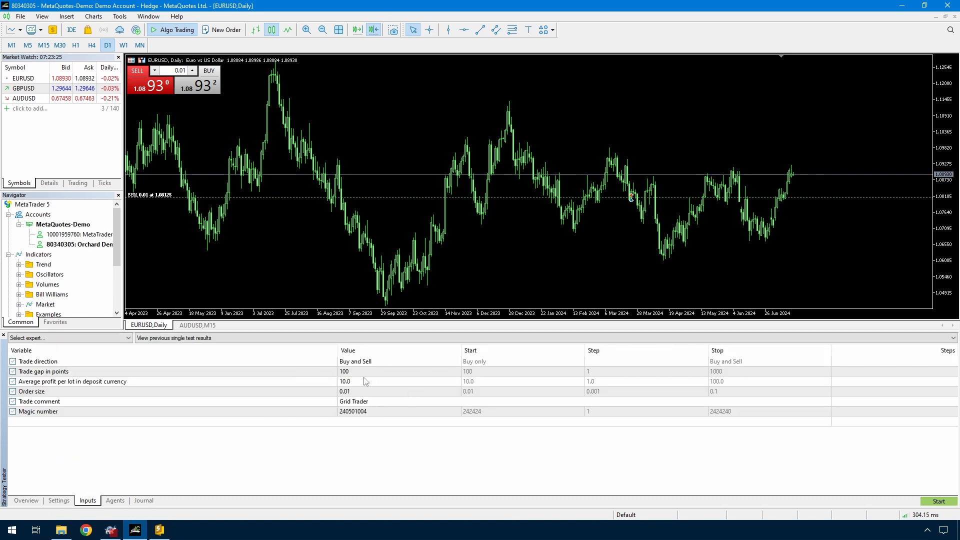
left_click(935, 501)
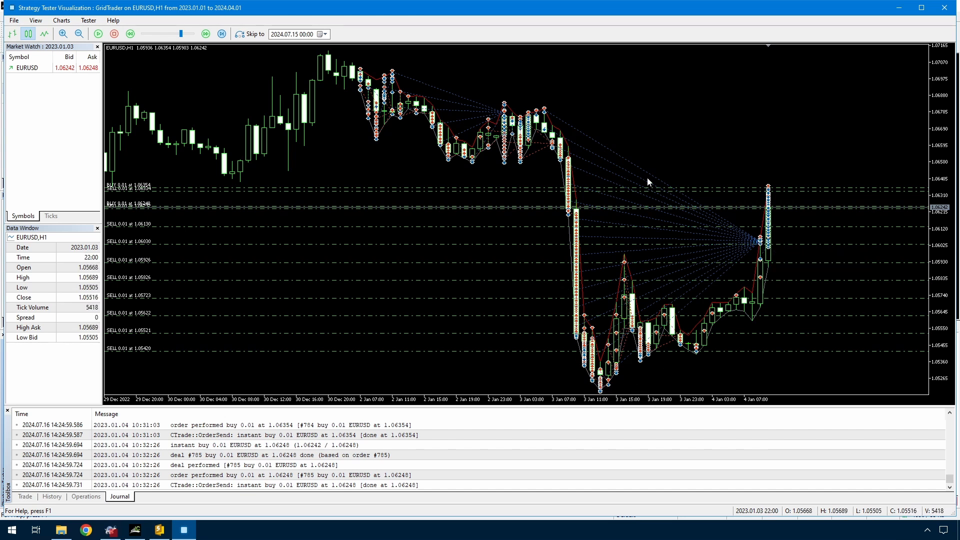
mouse_move(759, 239)
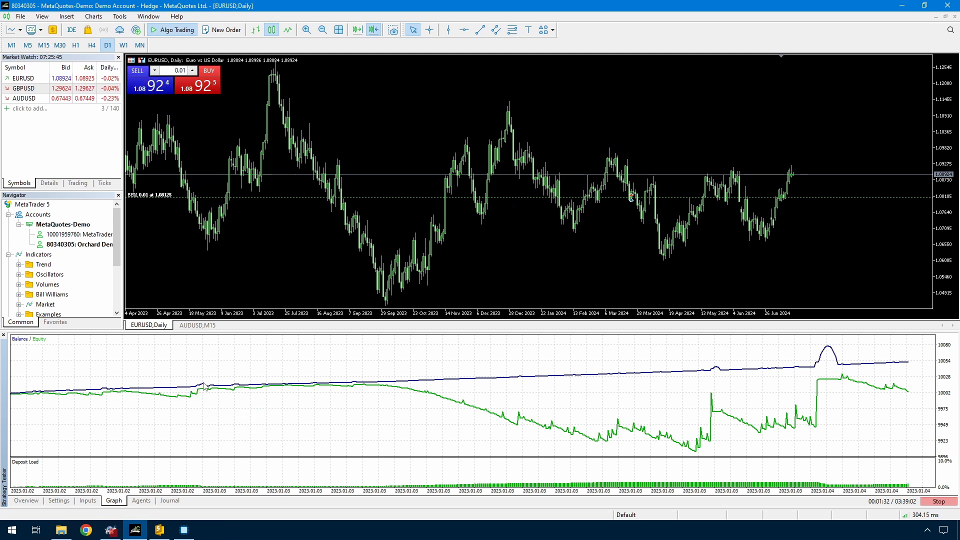
mouse_move(198, 390)
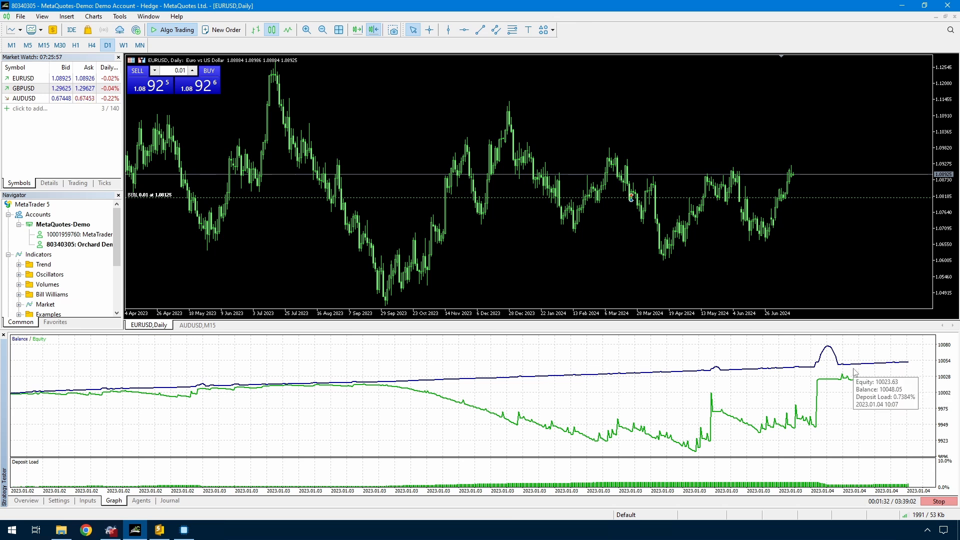
mouse_move(860, 371)
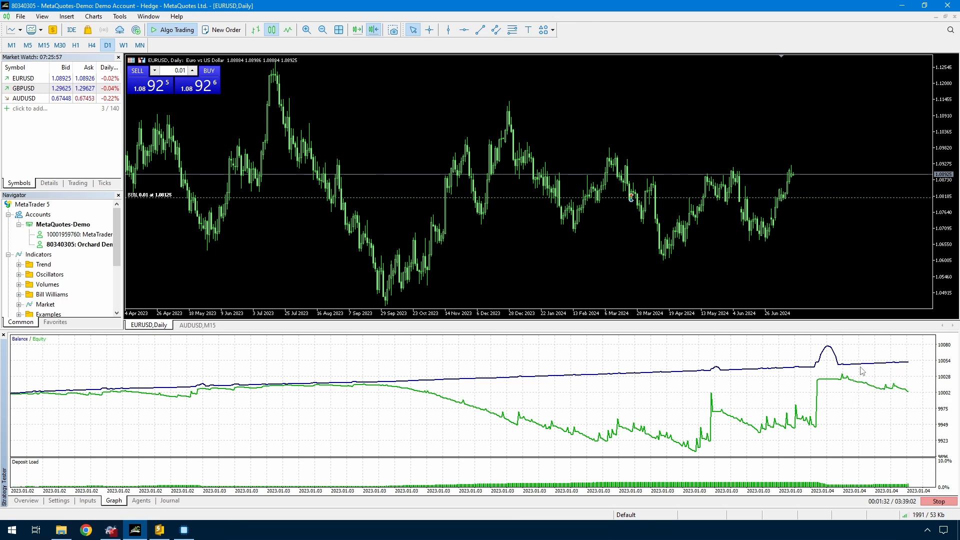
mouse_move(125, 431)
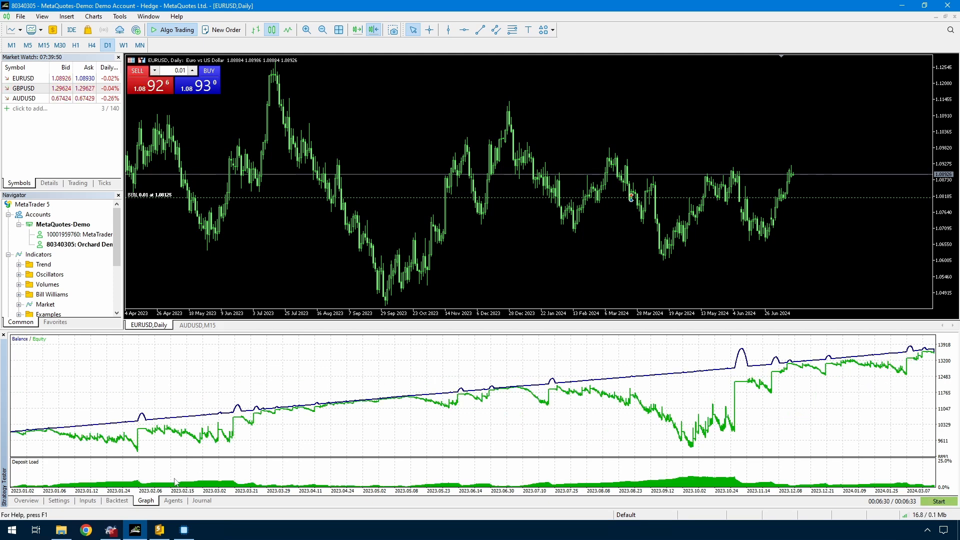
- Review the tester inputs showing average profit per lot at 100, then return to the graph
left_click(87, 501)
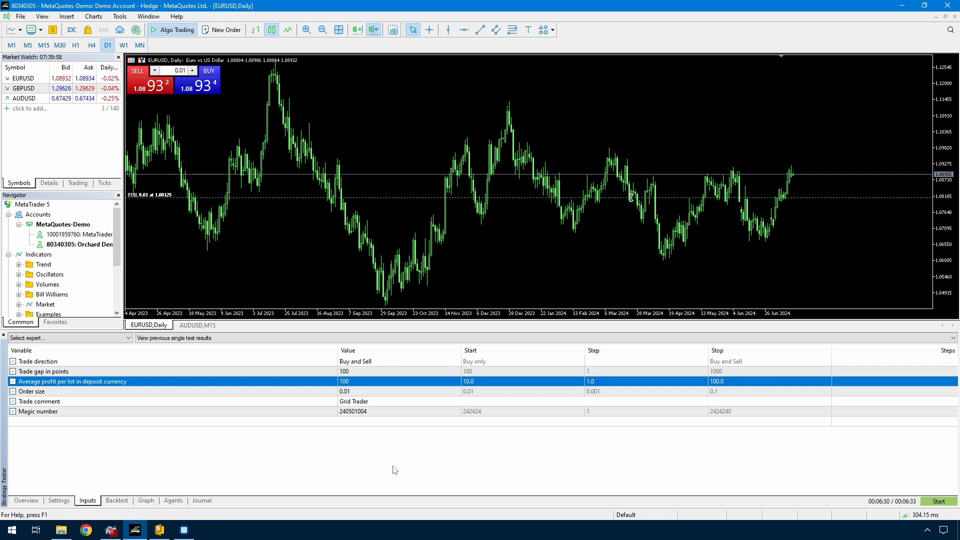
left_click(32, 390)
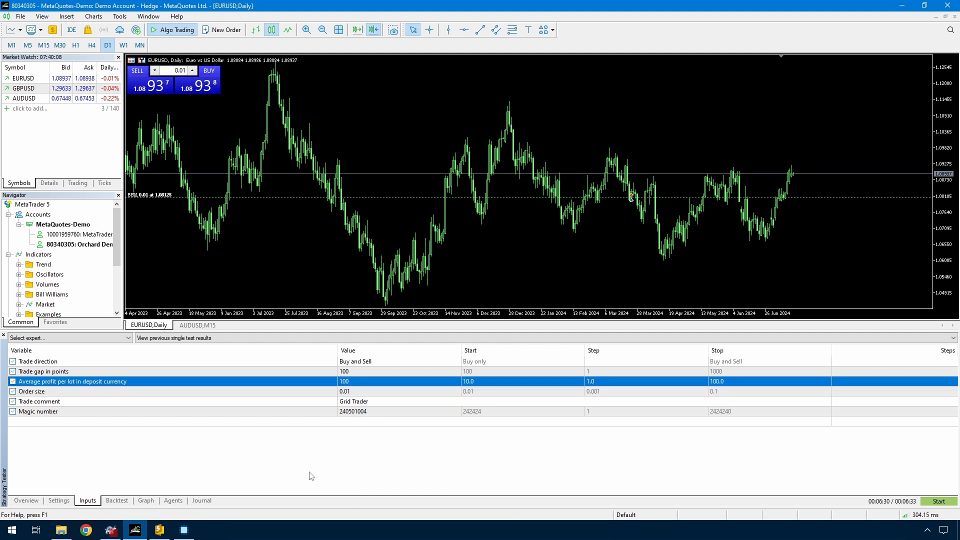
mouse_move(363, 452)
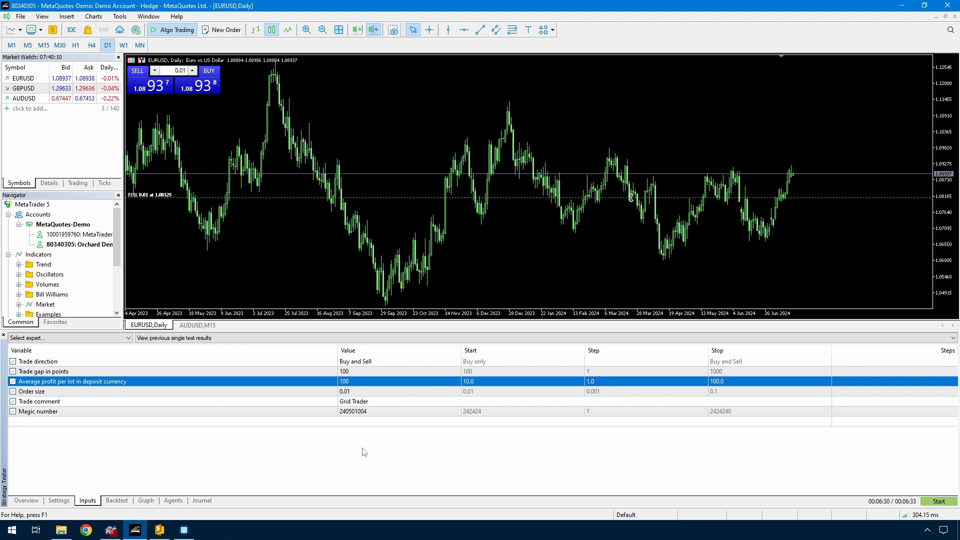
left_click(145, 500)
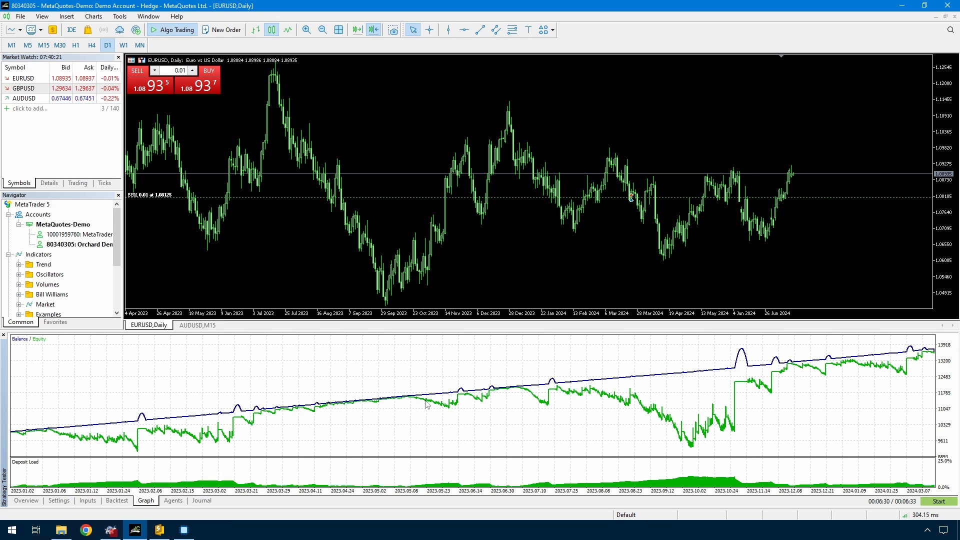
mouse_move(665, 429)
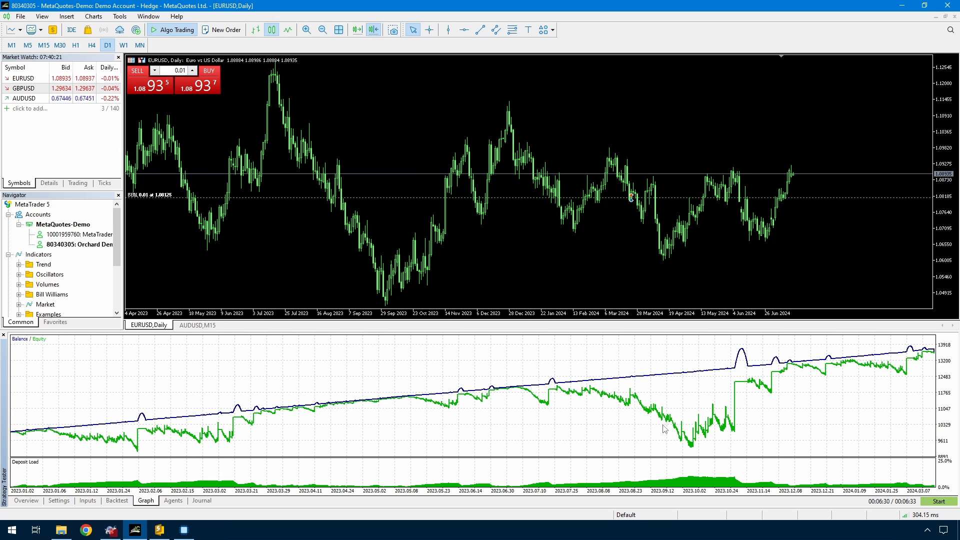
mouse_move(738, 395)
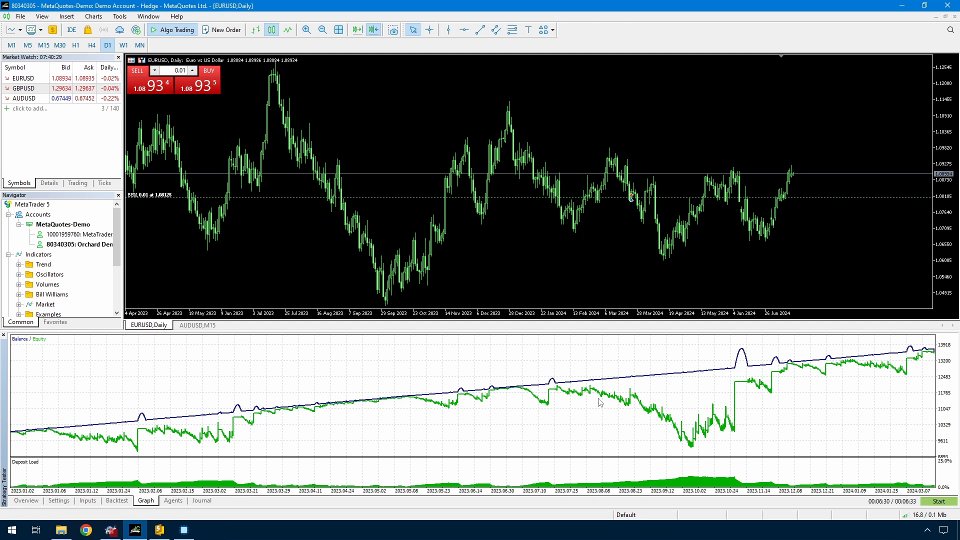
mouse_move(580, 398)
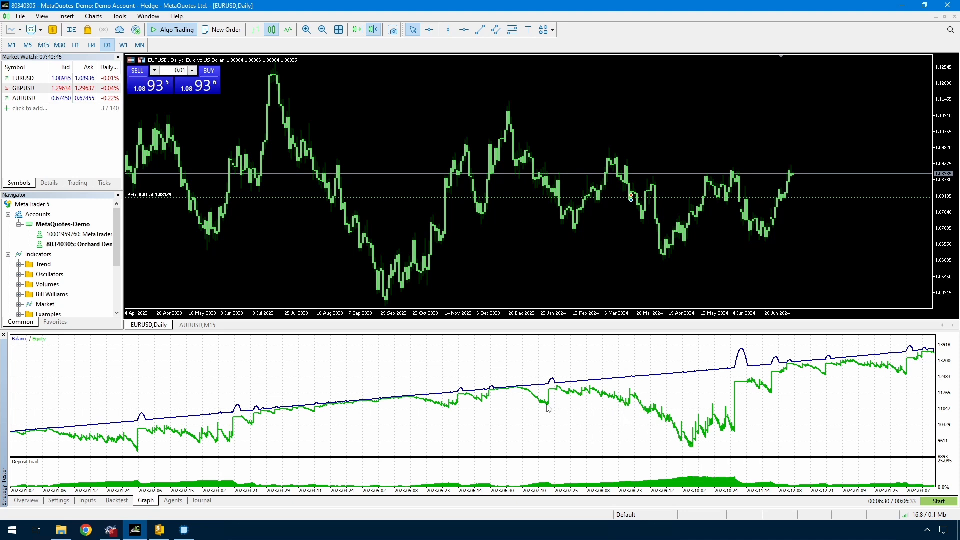
mouse_move(707, 453)
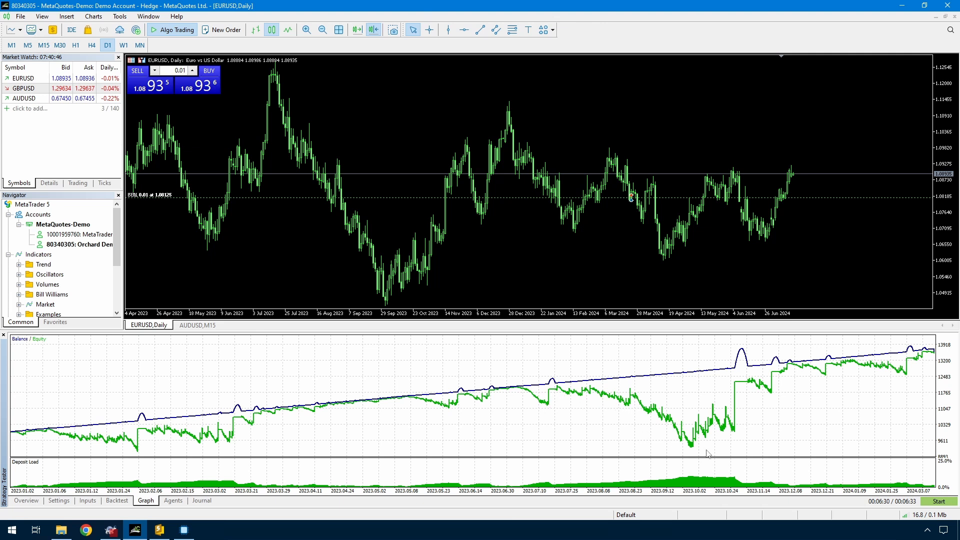
mouse_move(688, 428)
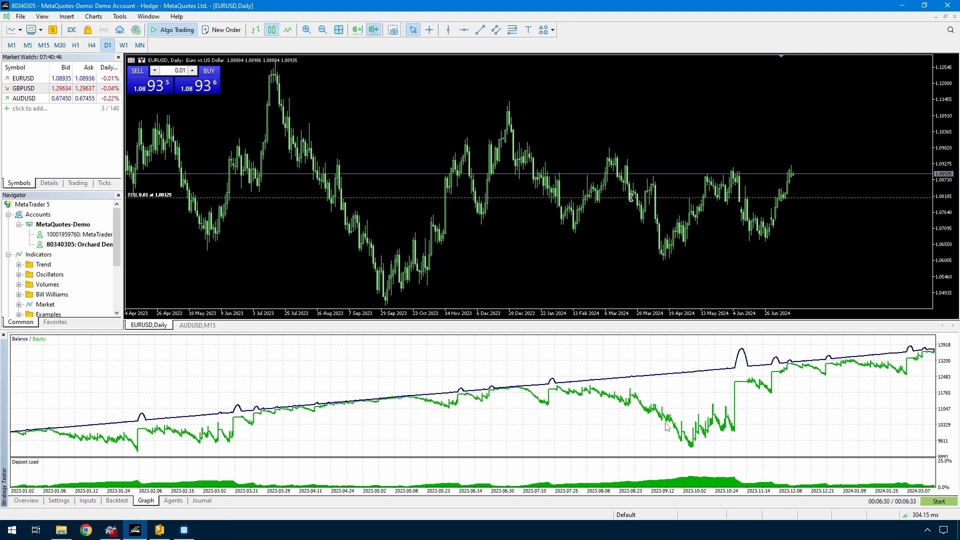
mouse_move(677, 413)
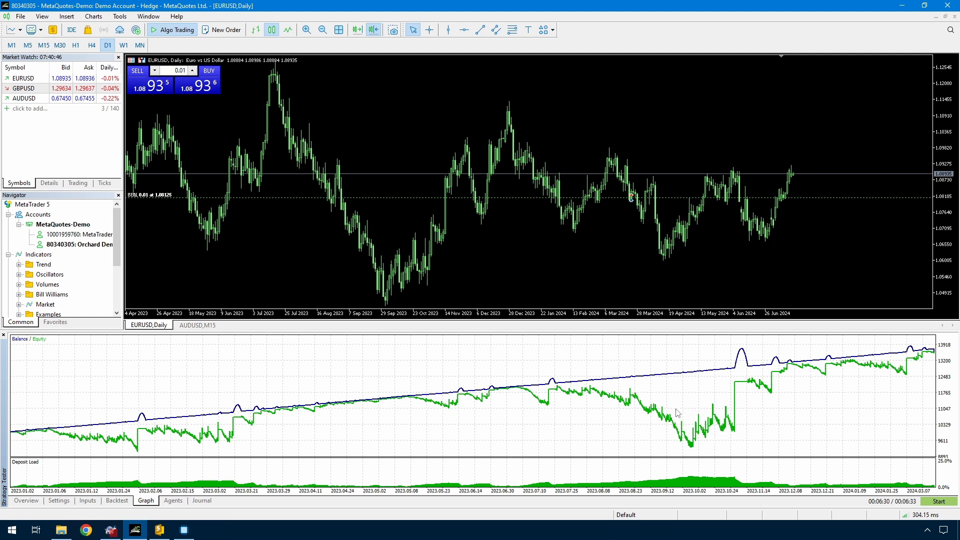
mouse_move(640, 419)
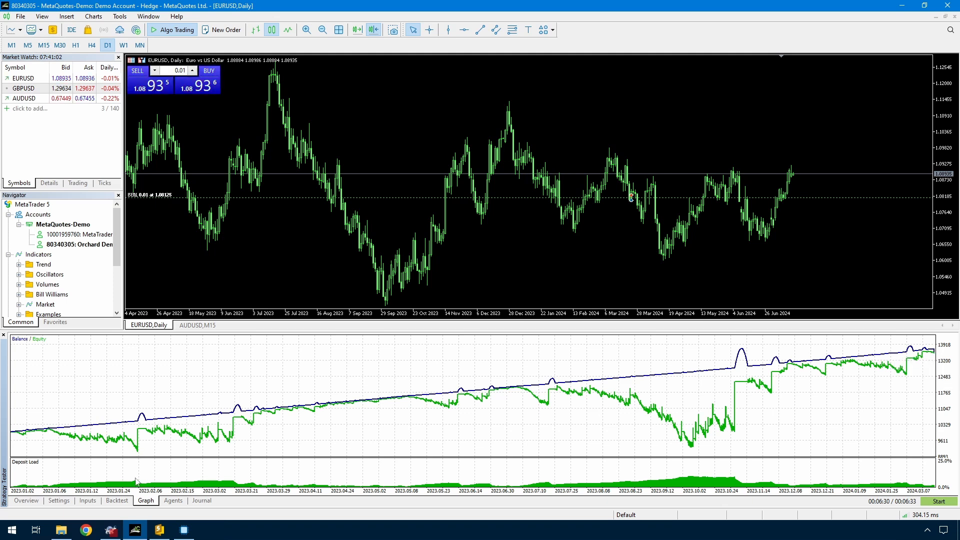
- View the backtest report: net profit 3,593.69, profit factor 1.86, equity drawdown 23.06%
left_click(115, 499)
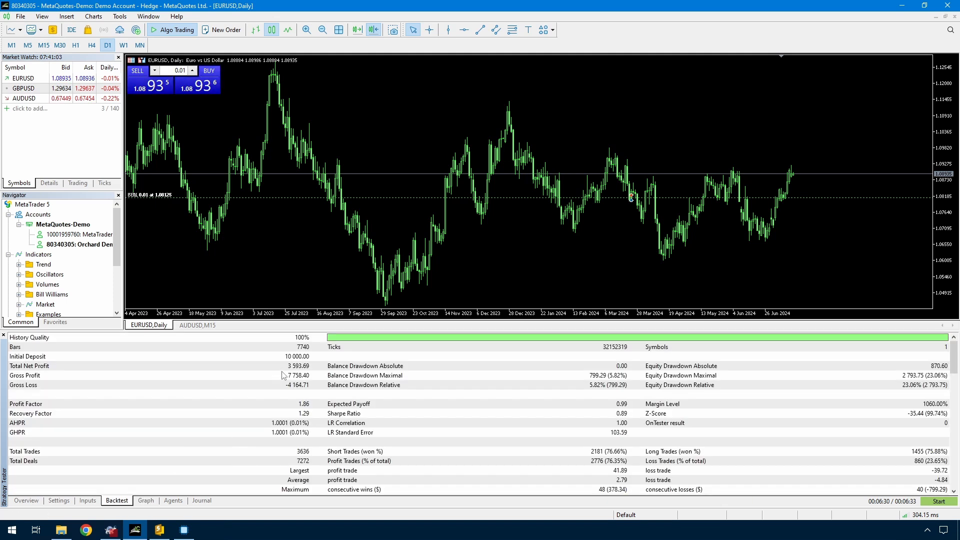